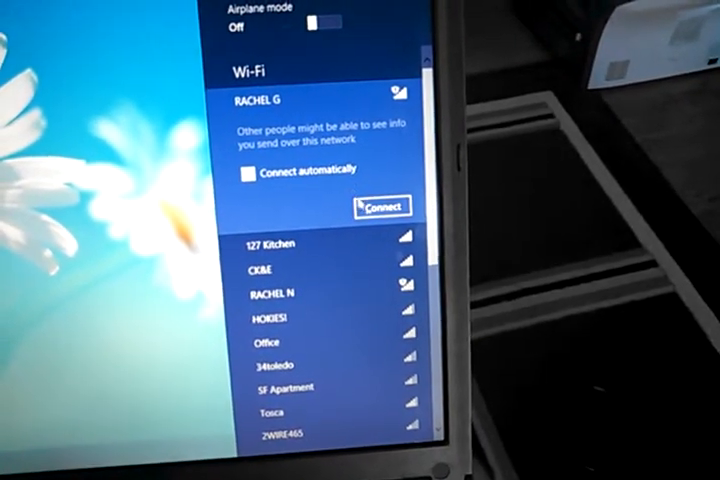
click(380, 206)
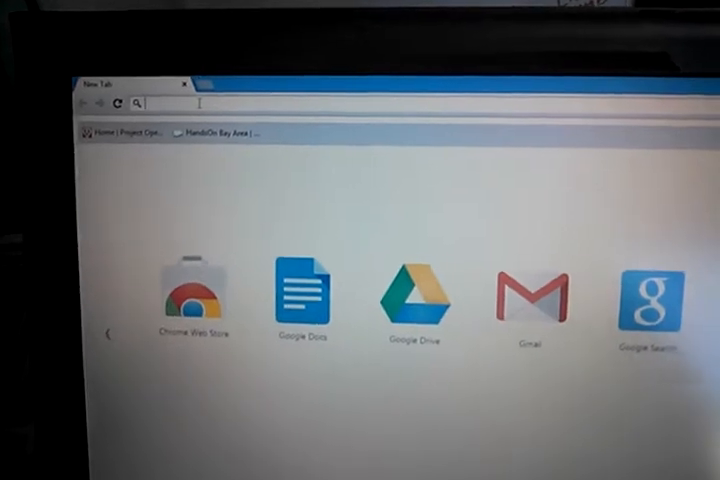
Load routerlogin.net in Chrome to reach the router's sign-in prompt
text(routerlogin.net)
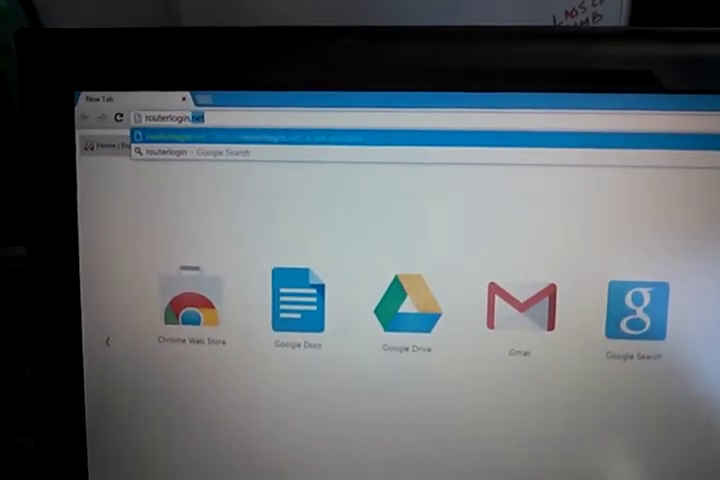
key(Return)
text(admin)
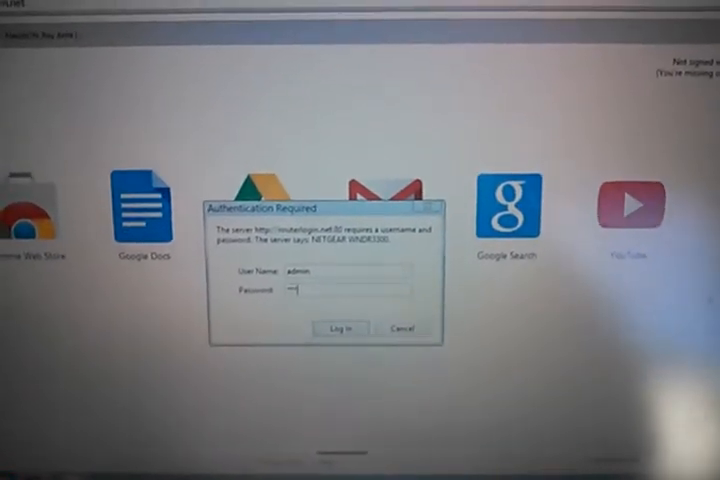
Sign into the Netgear admin panel and view the Attached Devices list
click(340, 328)
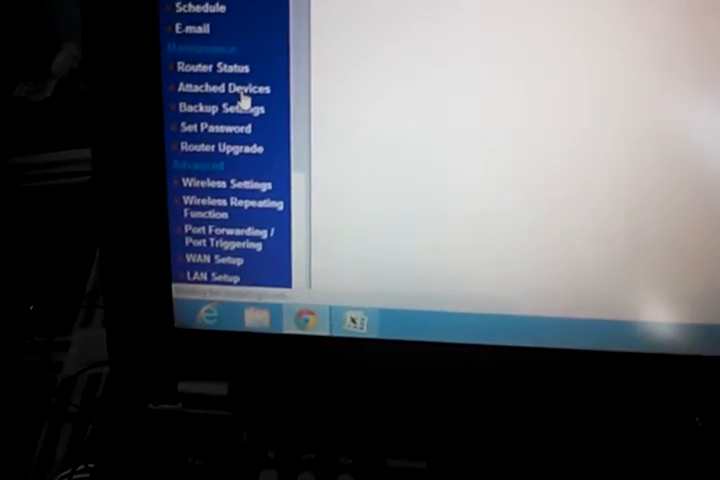
click(220, 88)
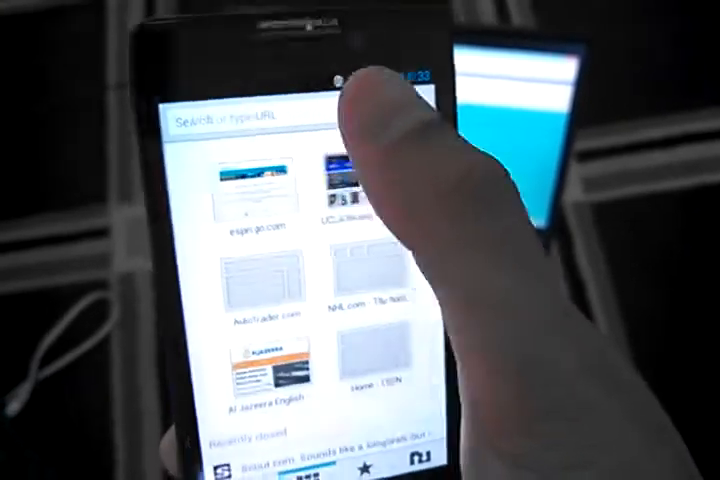
Enter 192.168.1.2 in the phone's Chrome address bar to load RACHEL
click(250, 116)
text(192.168.1.2)
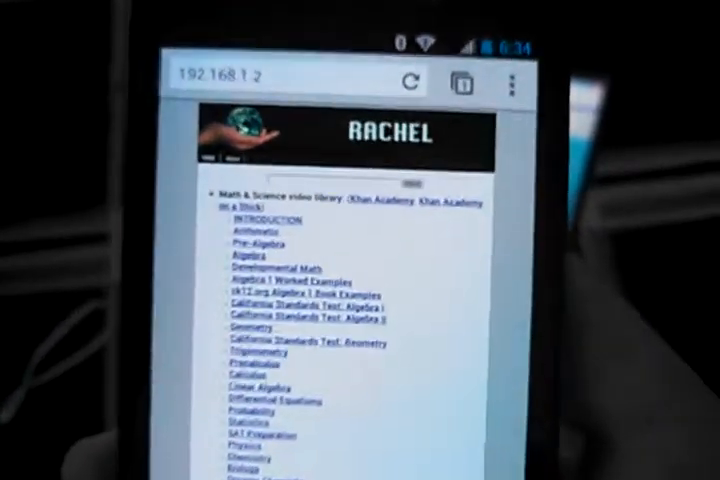
scroll(up, 3)
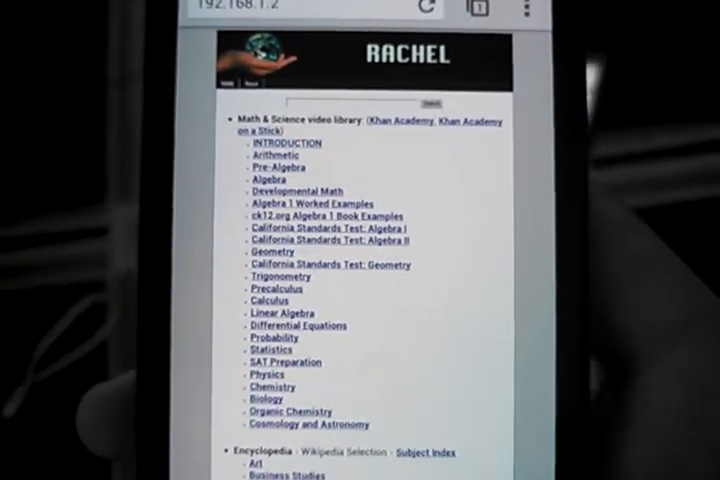
scroll(down, 3)
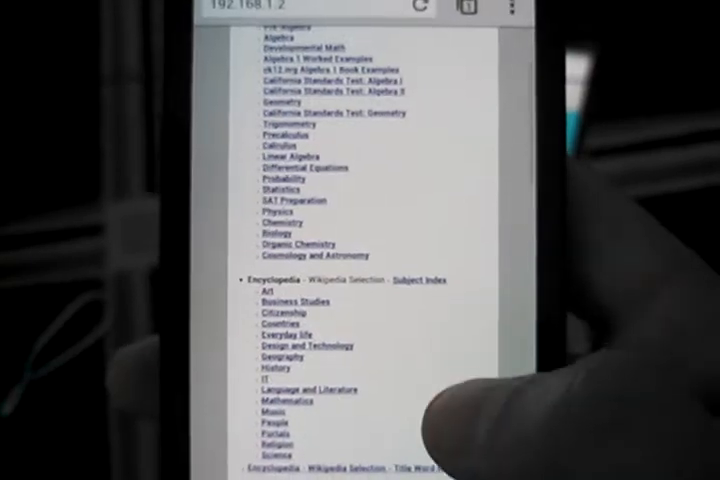
scroll(up, 3)
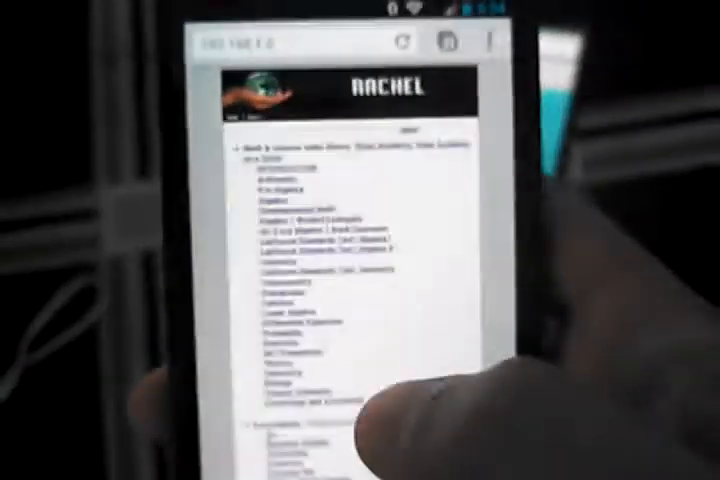
scroll(down, 3)
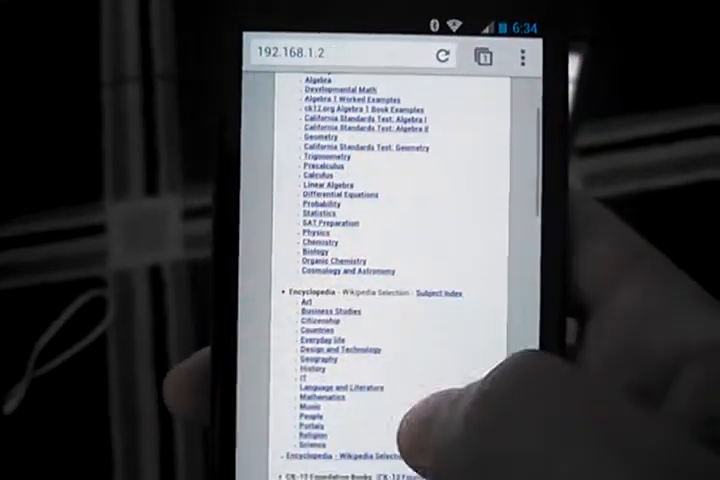
scroll(down, 3)
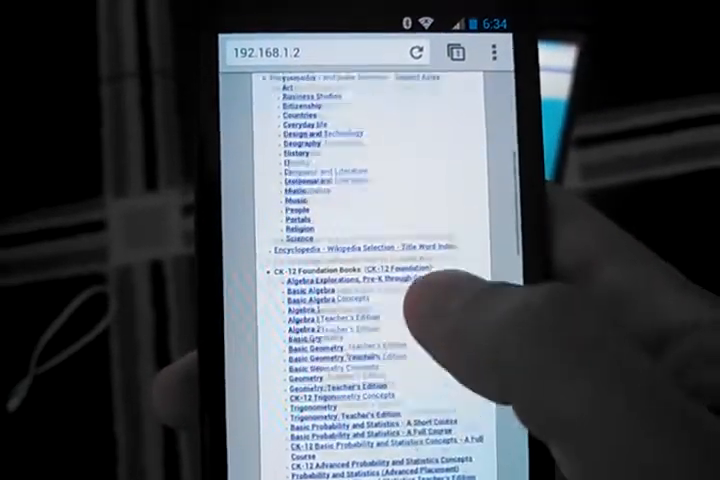
scroll(down, 3)
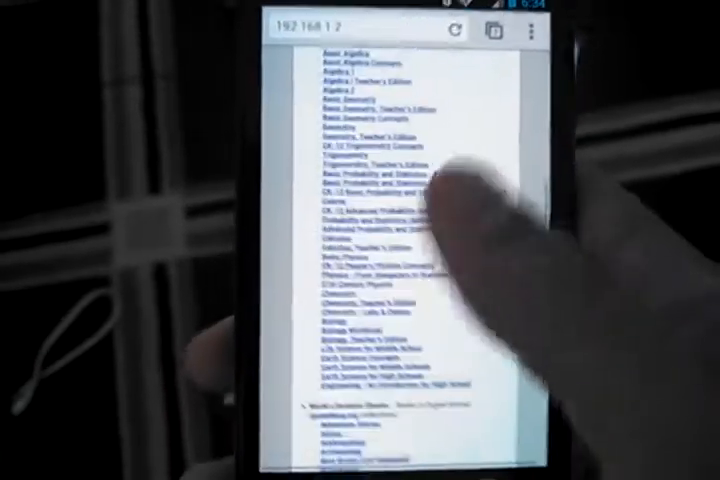
scroll(up, 3)
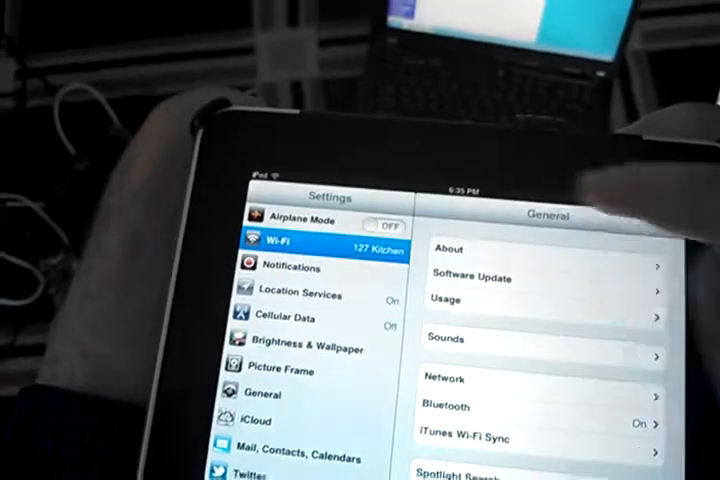
Bring up the iPad's Wi-Fi network options to join the RACHEL network
click(290, 244)
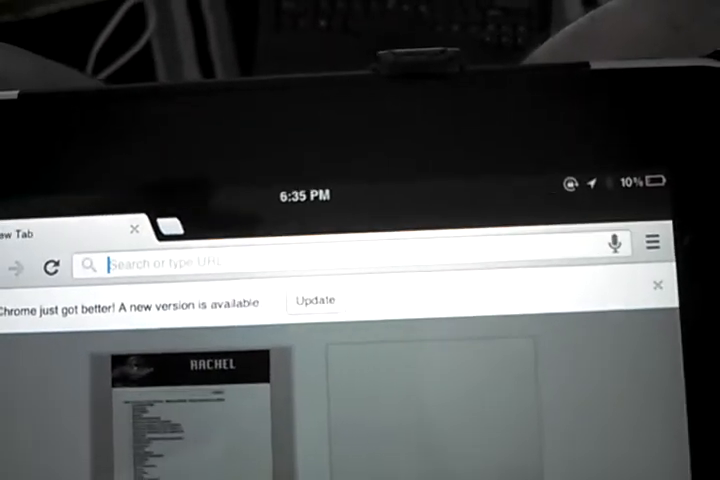
Load the RACHEL site on the iPad and go to California Standards Test: Algebra II lessons
text(192.168.1.4)
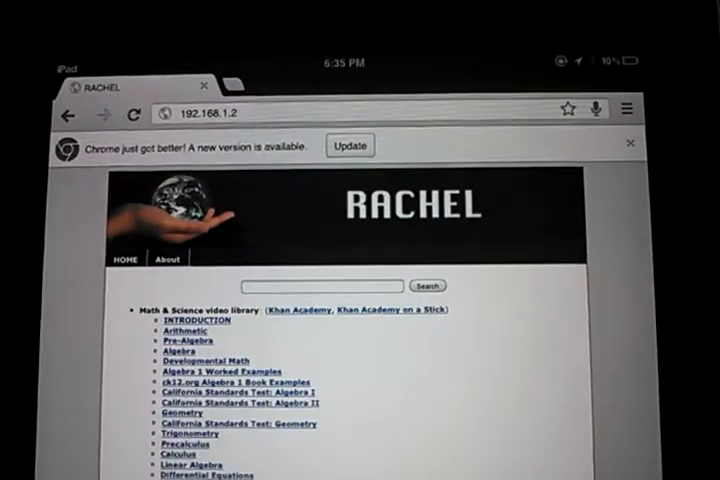
scroll(down, 3)
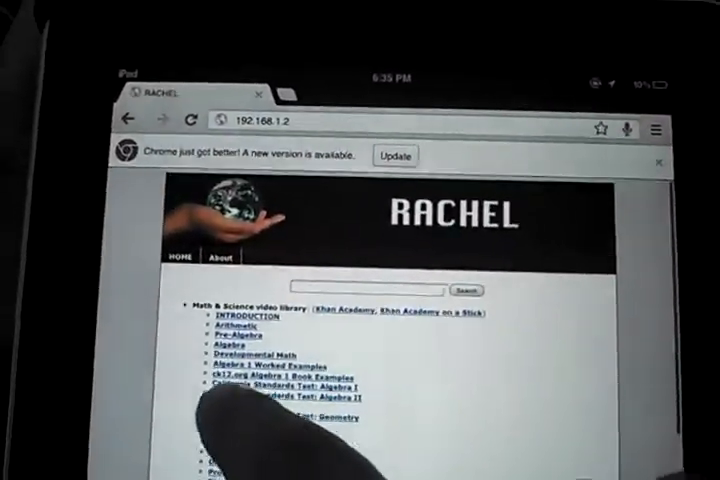
click(288, 384)
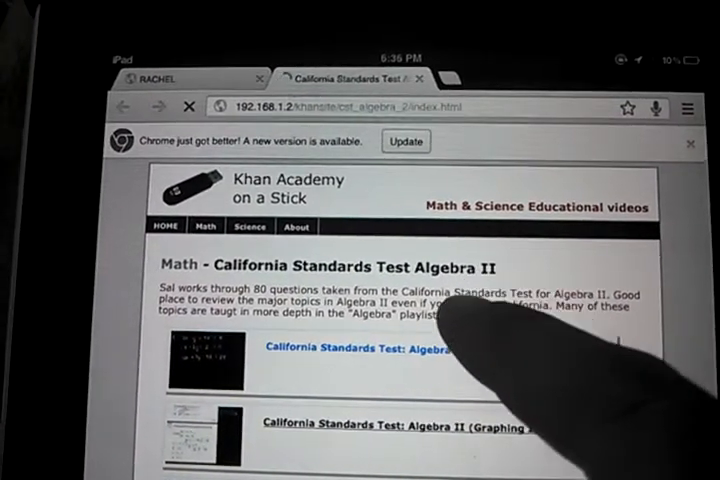
Start playing the first Algebra II Khan Academy video with its playback controls shown
click(350, 350)
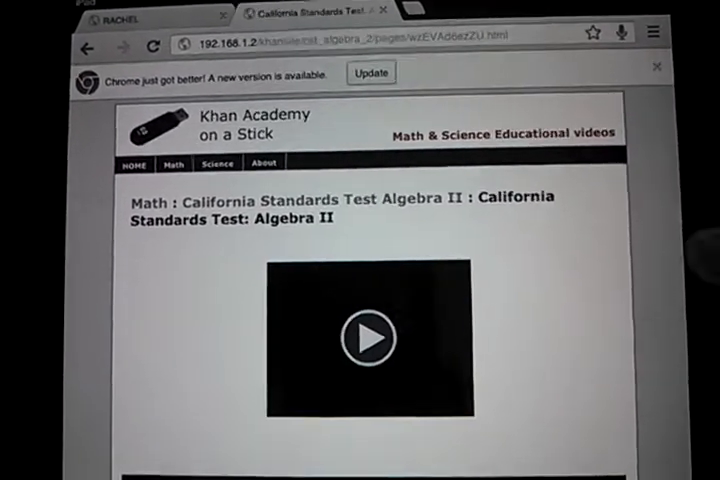
click(368, 338)
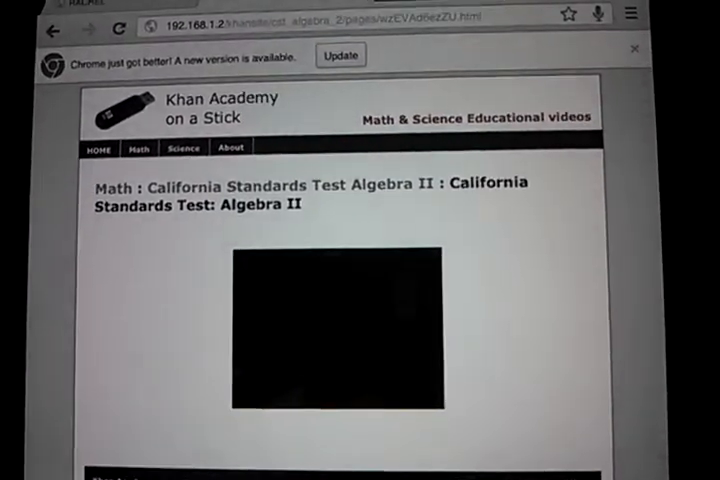
click(322, 328)
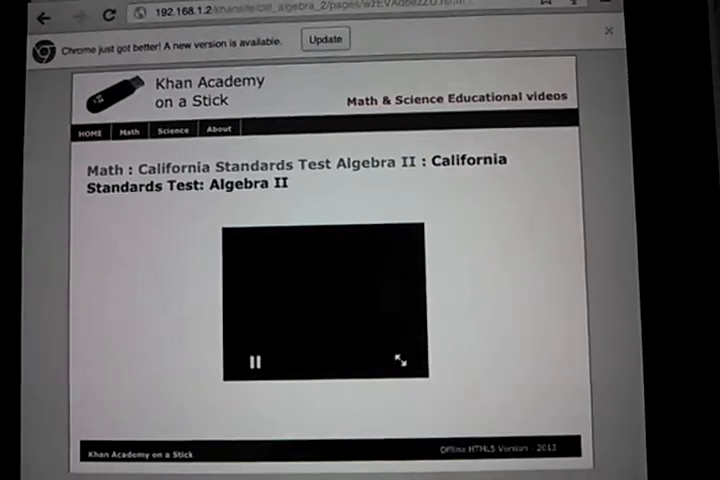